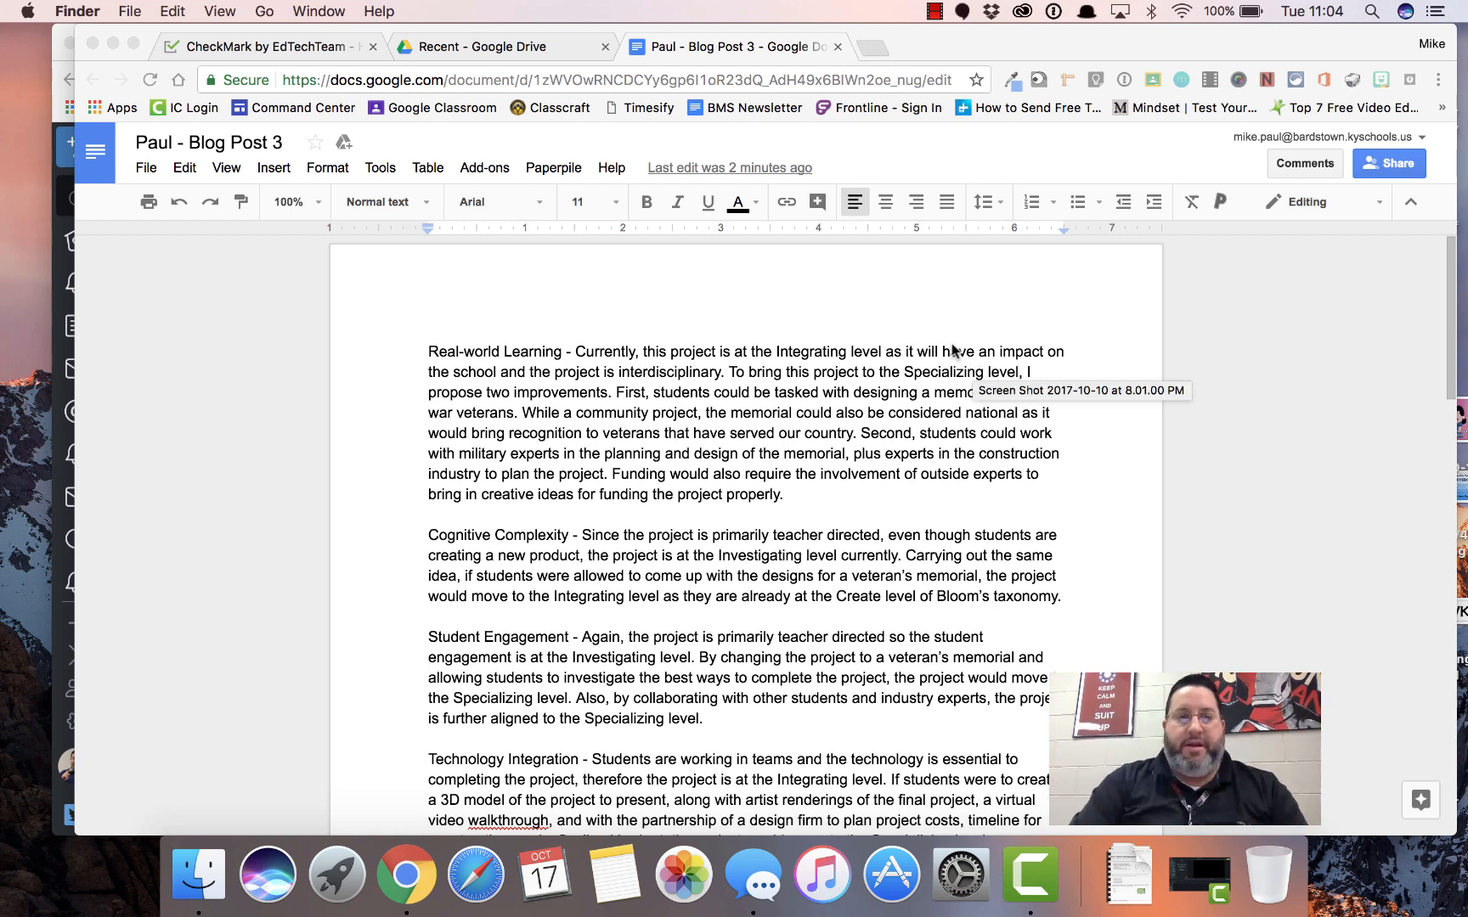
- Switch from the student blog post to the CheckMark by EdTechTeam website
{"action": "left_click", "coordinate": [262, 46]}
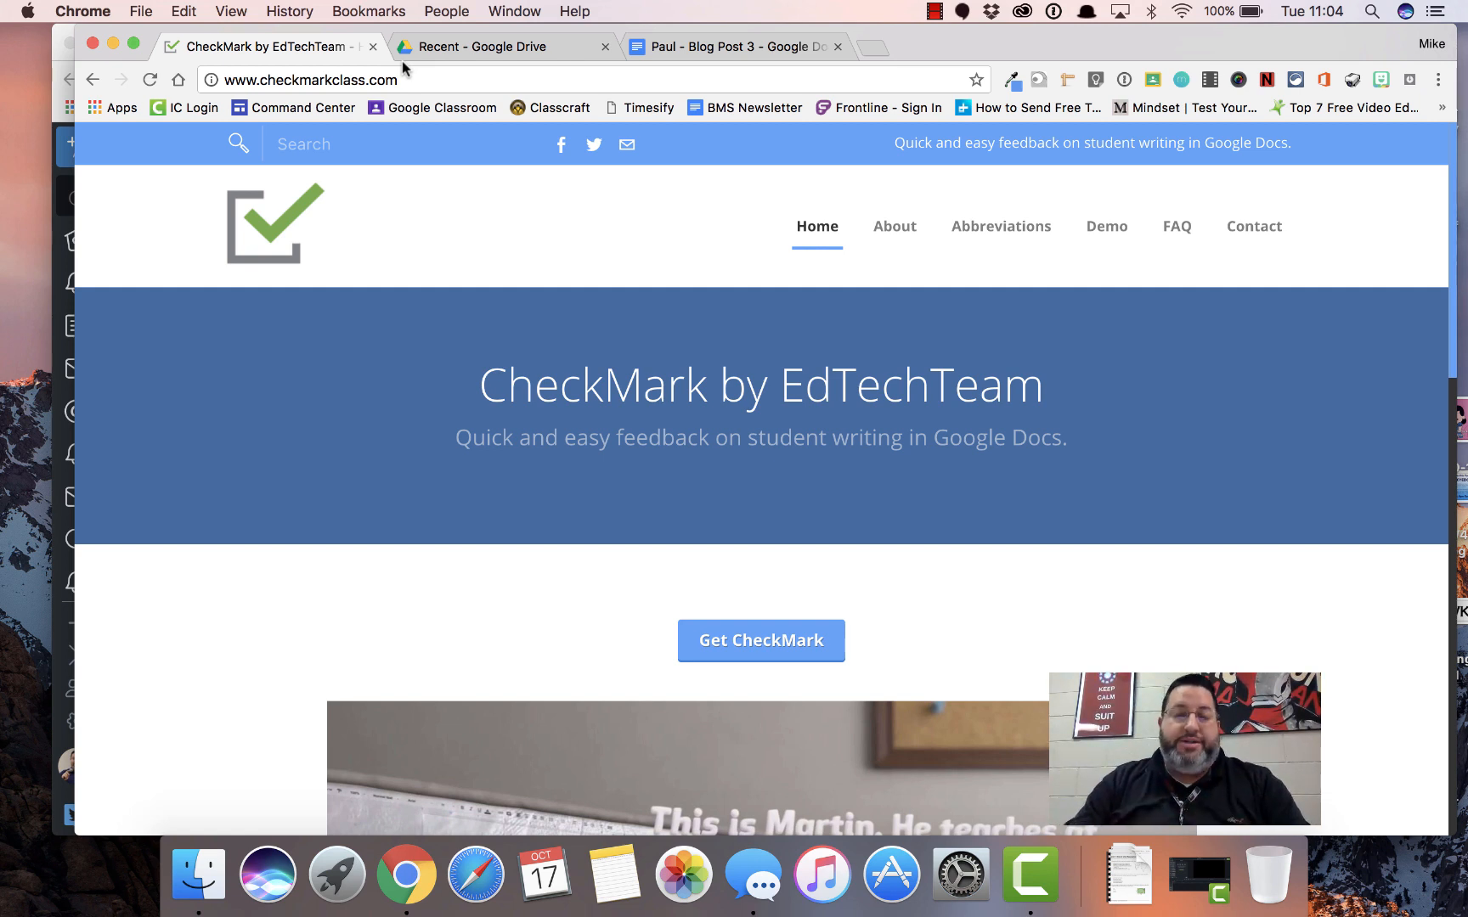
{"action": "mouse_move", "coordinate": [827, 200]}
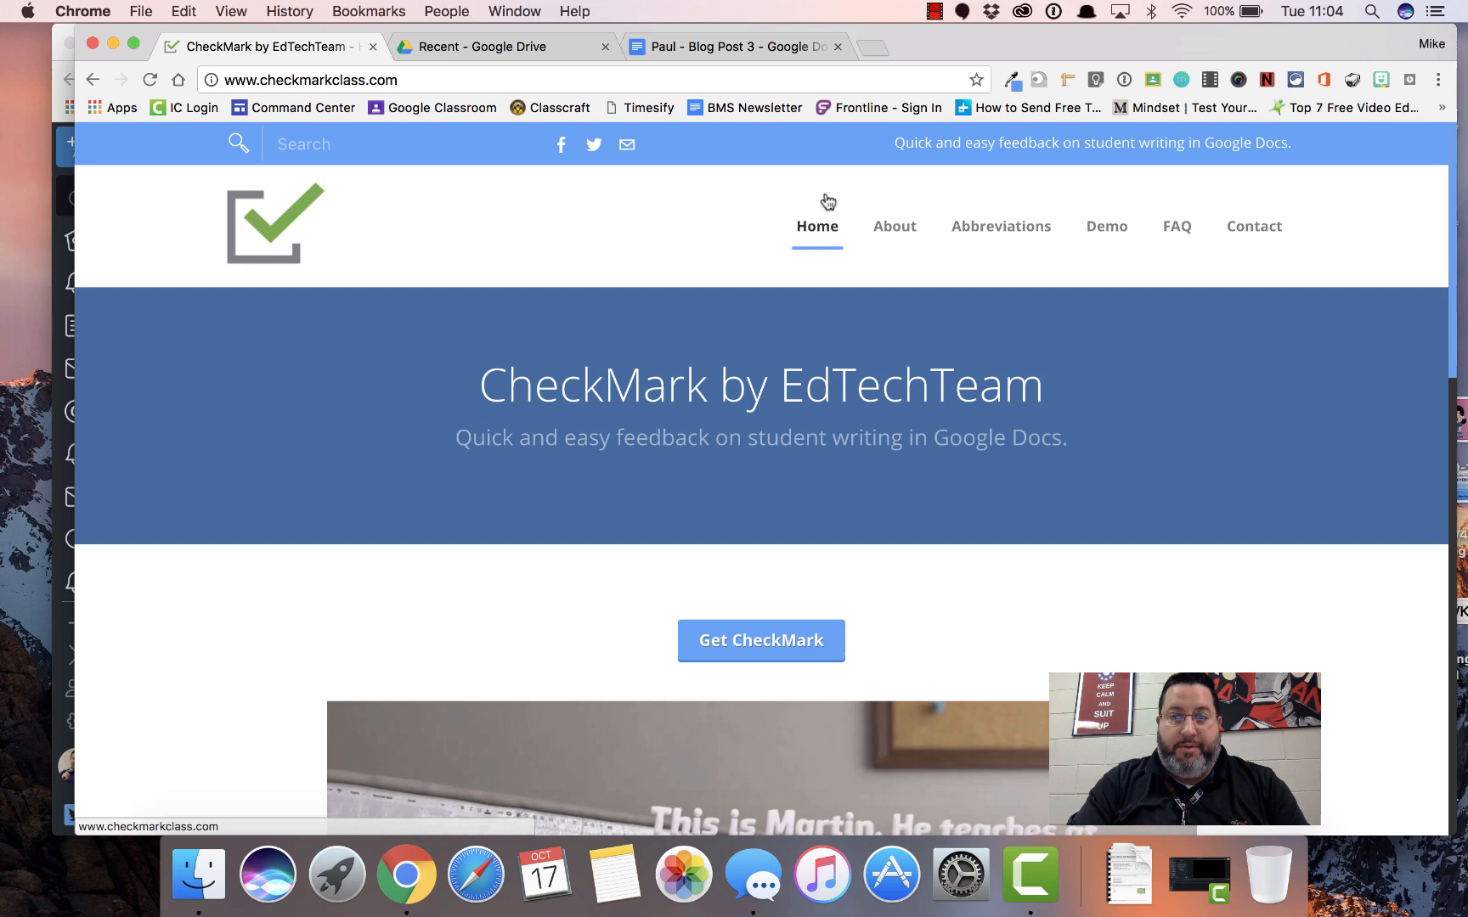
{"action": "mouse_move", "coordinate": [863, 335]}
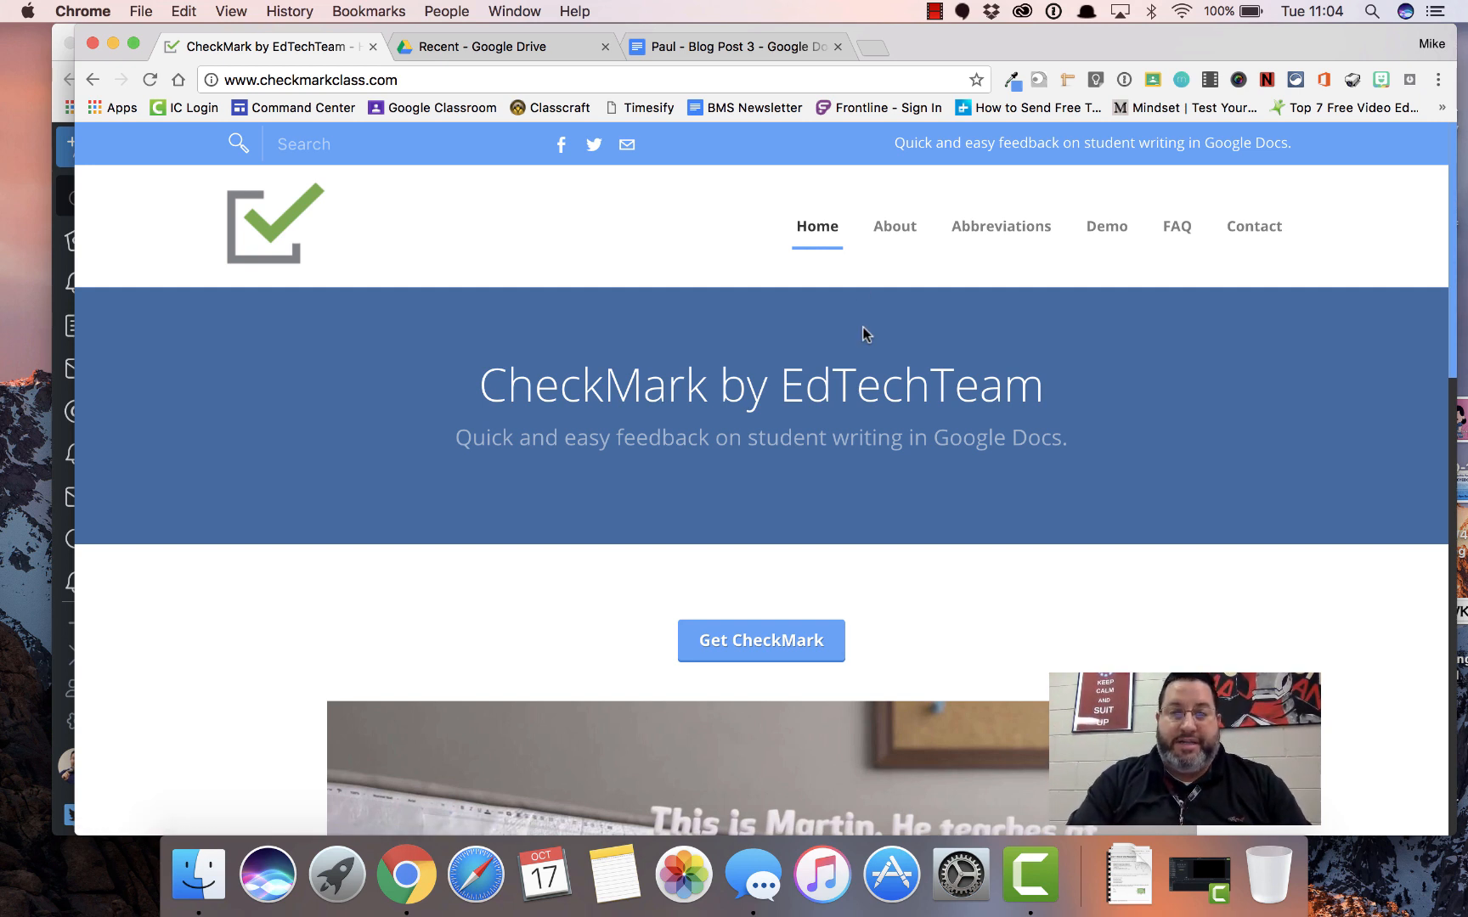
{"action": "mouse_move", "coordinate": [938, 357]}
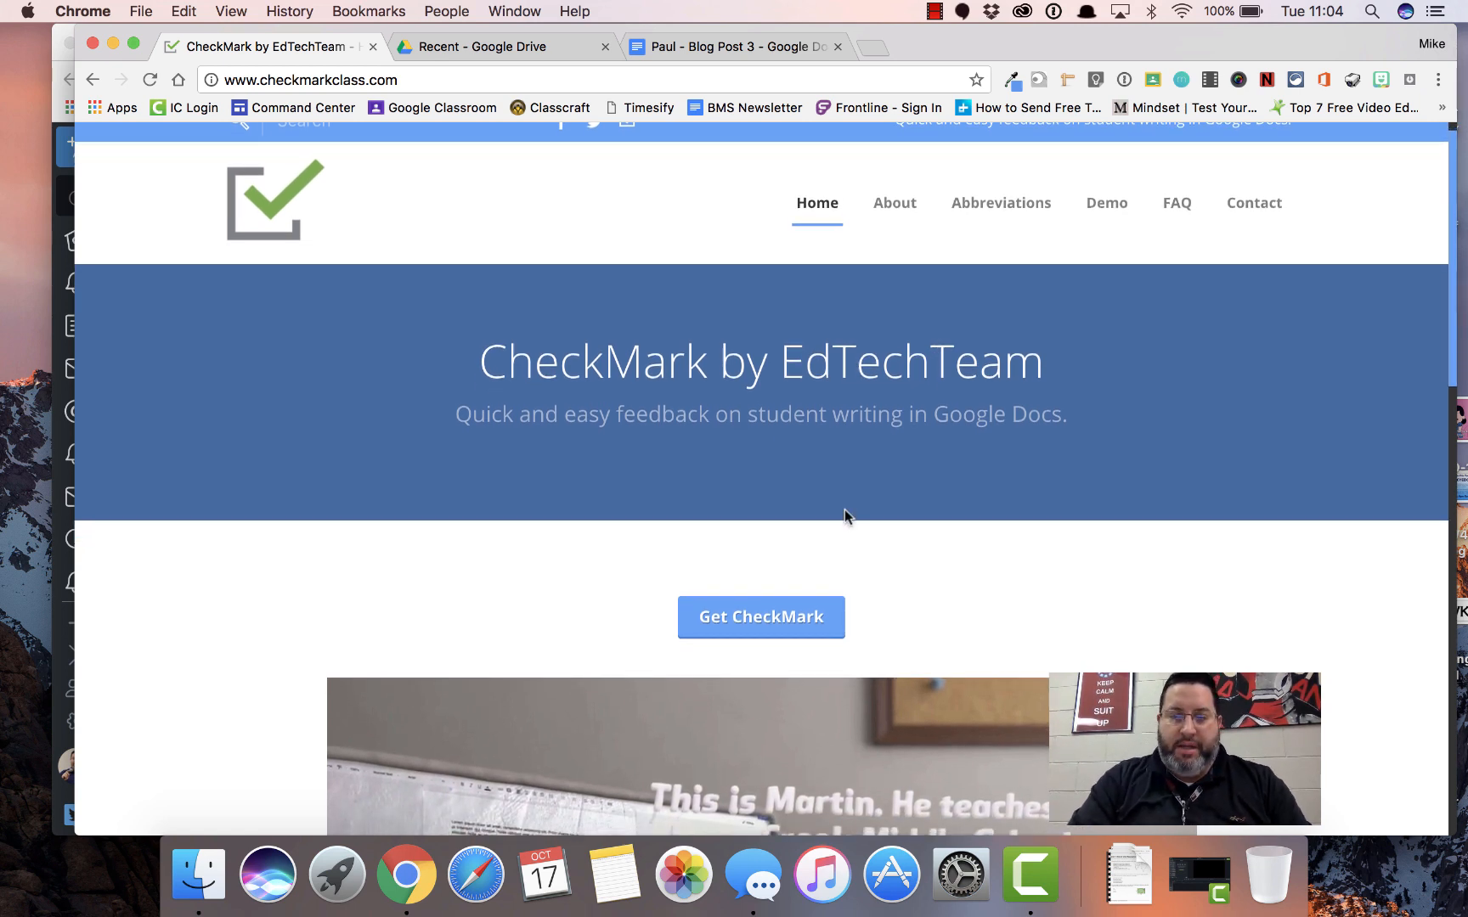
- Go to the CheckMark extension in the Chrome Web Store via Get CheckMark
{"action": "left_click", "coordinate": [760, 616]}
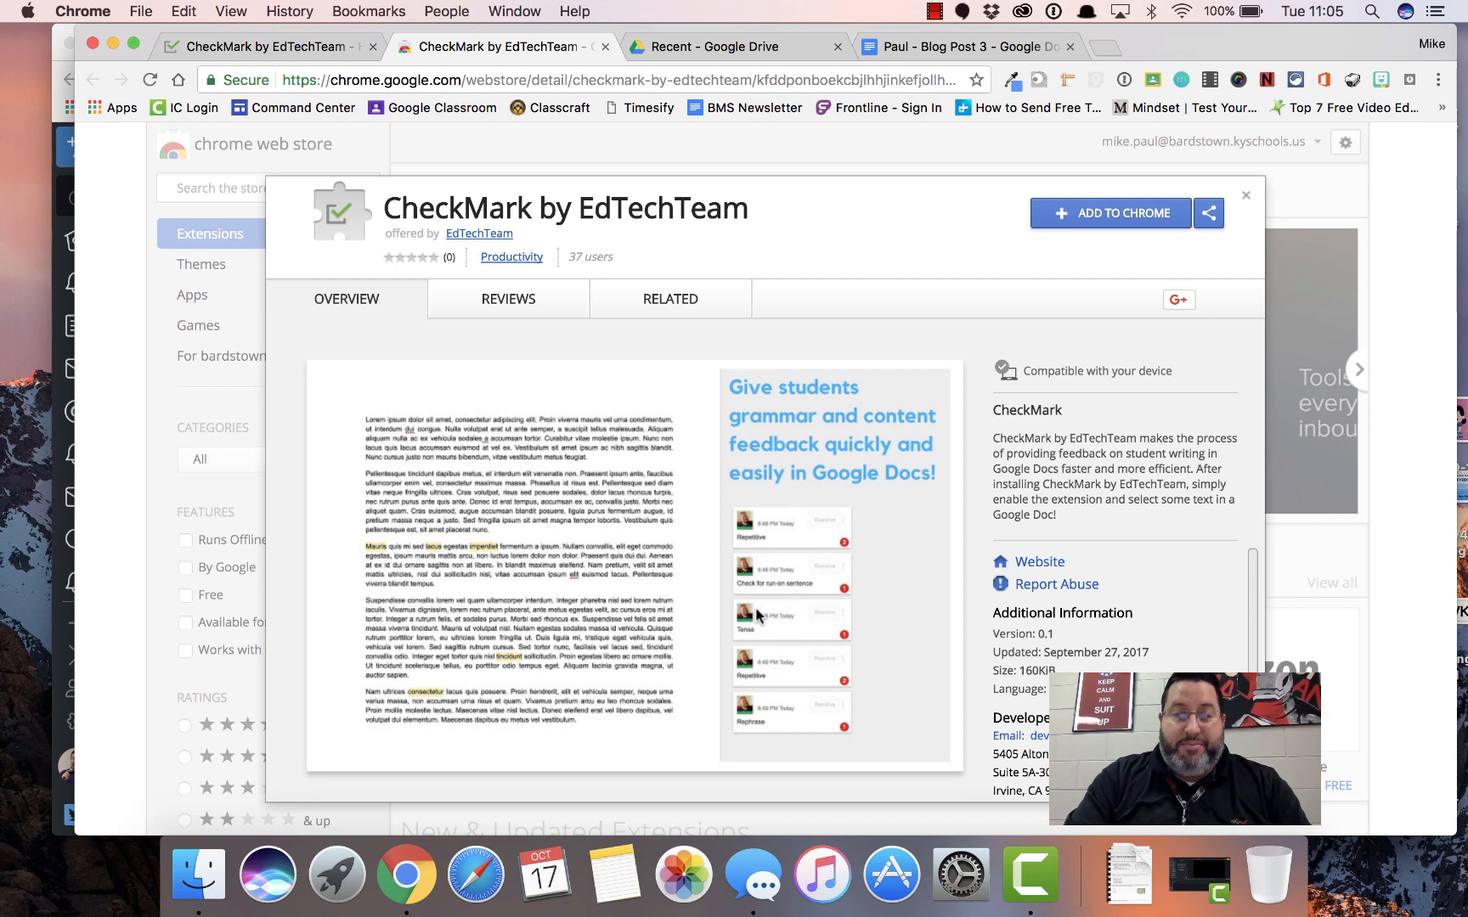
{"action": "mouse_move", "coordinate": [511, 257]}
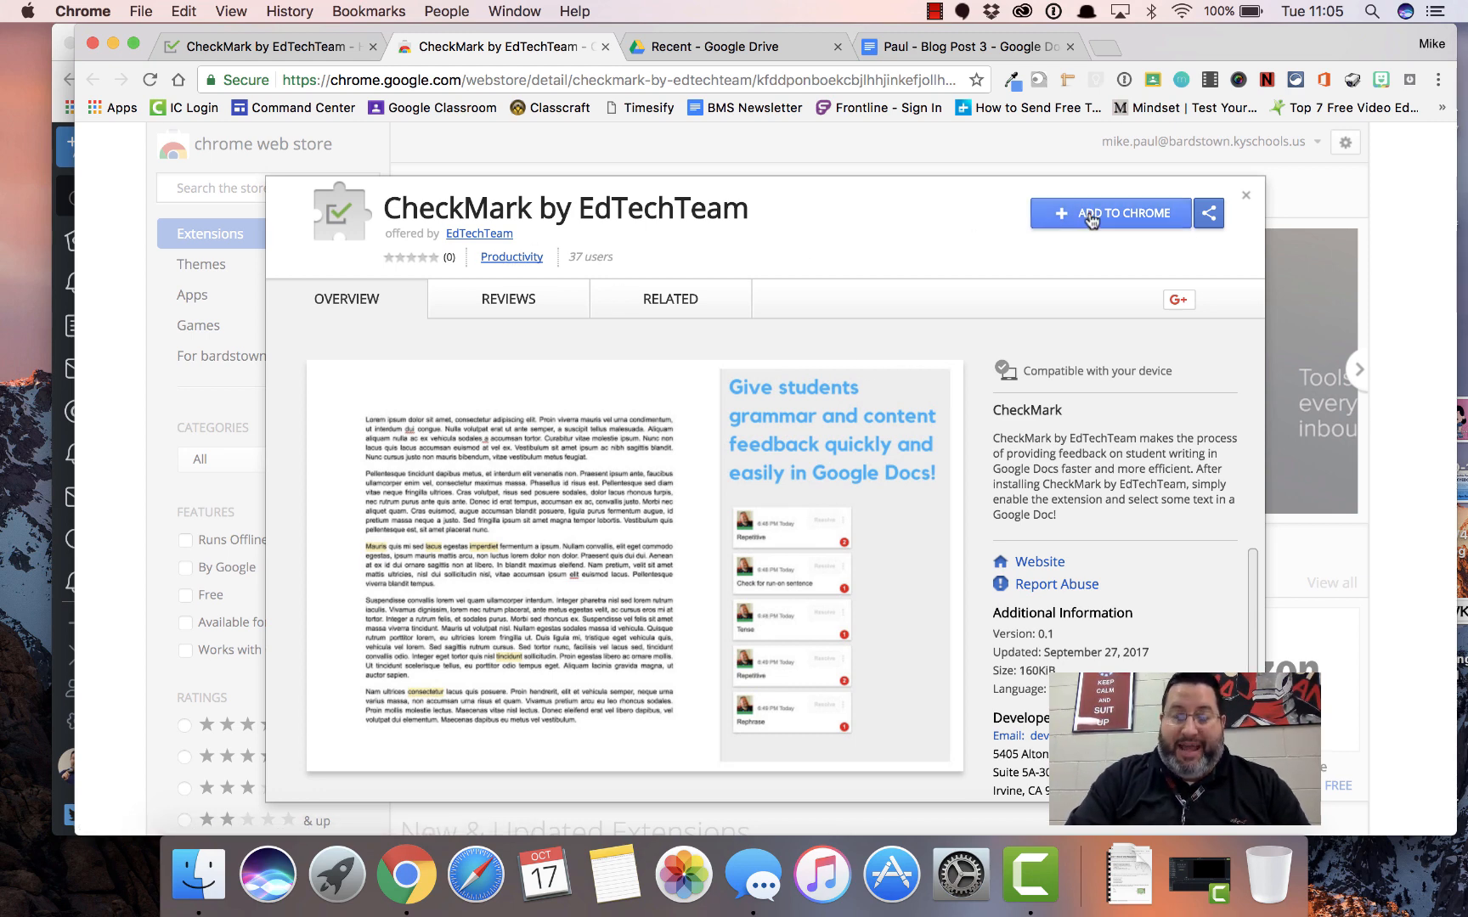
- Begin adding CheckMark by EdTechTeam to Chrome, bringing up the permissions prompt
{"action": "left_click", "coordinate": [1109, 214]}
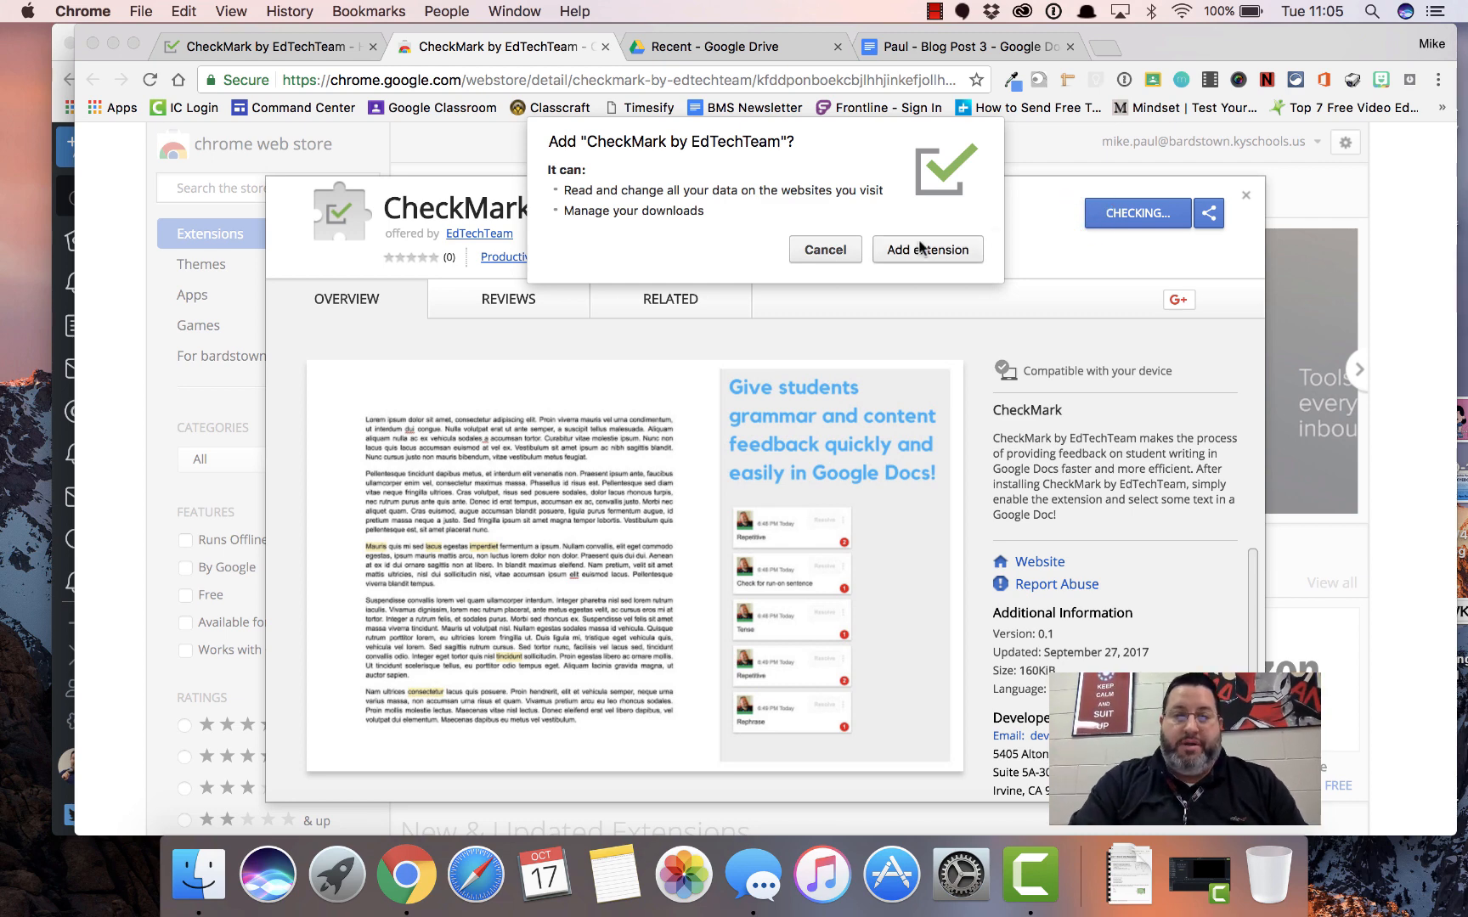
- Confirm the CheckMark install, close its listing and return to Paul - Blog Post 3
{"action": "left_click", "coordinate": [926, 249]}
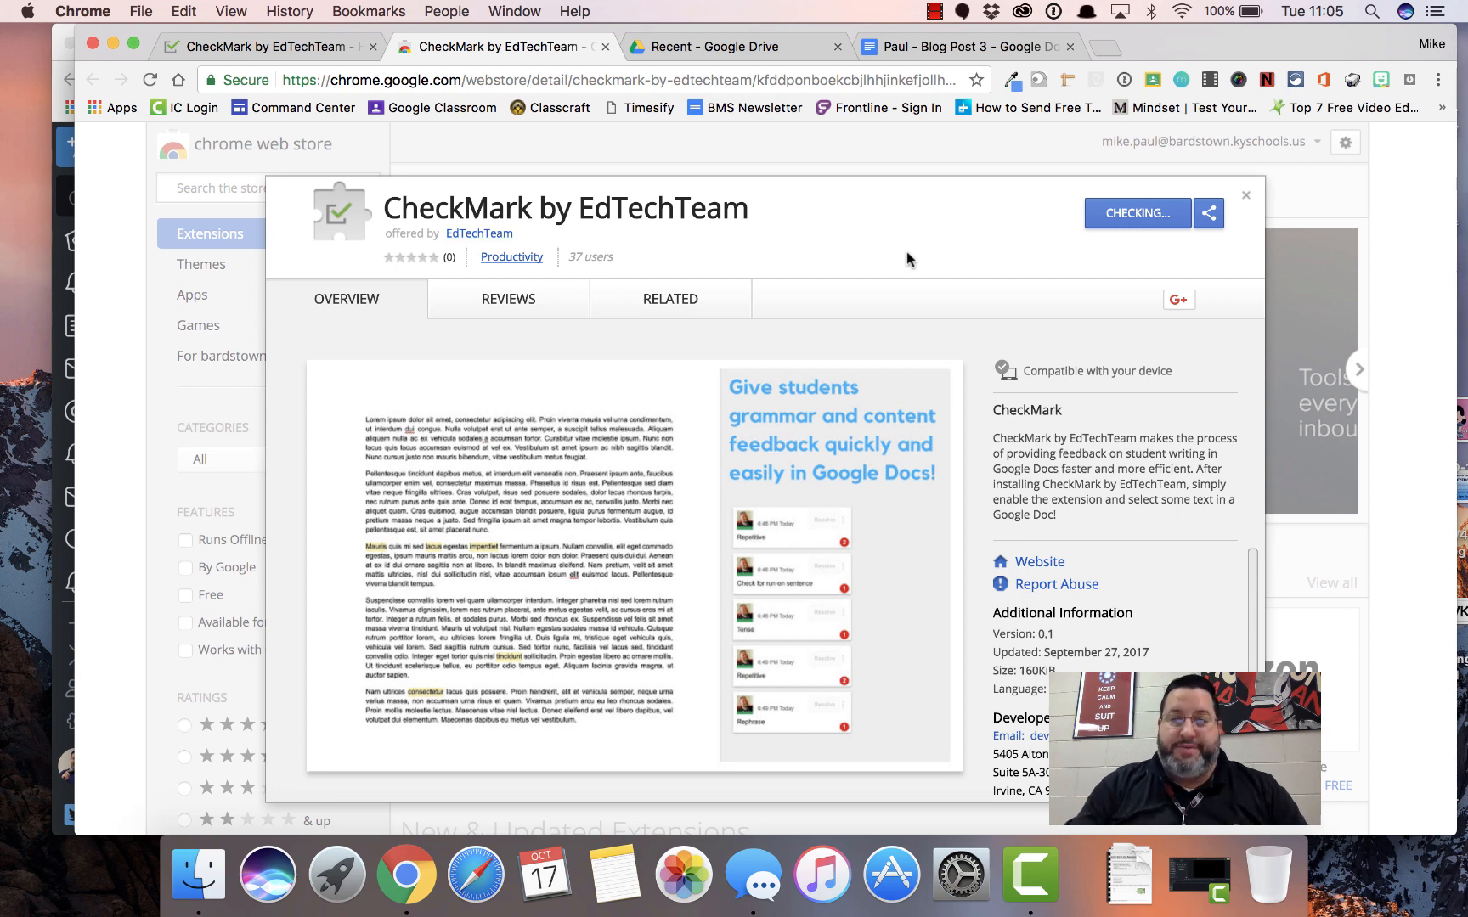
{"action": "mouse_move", "coordinate": [1084, 246]}
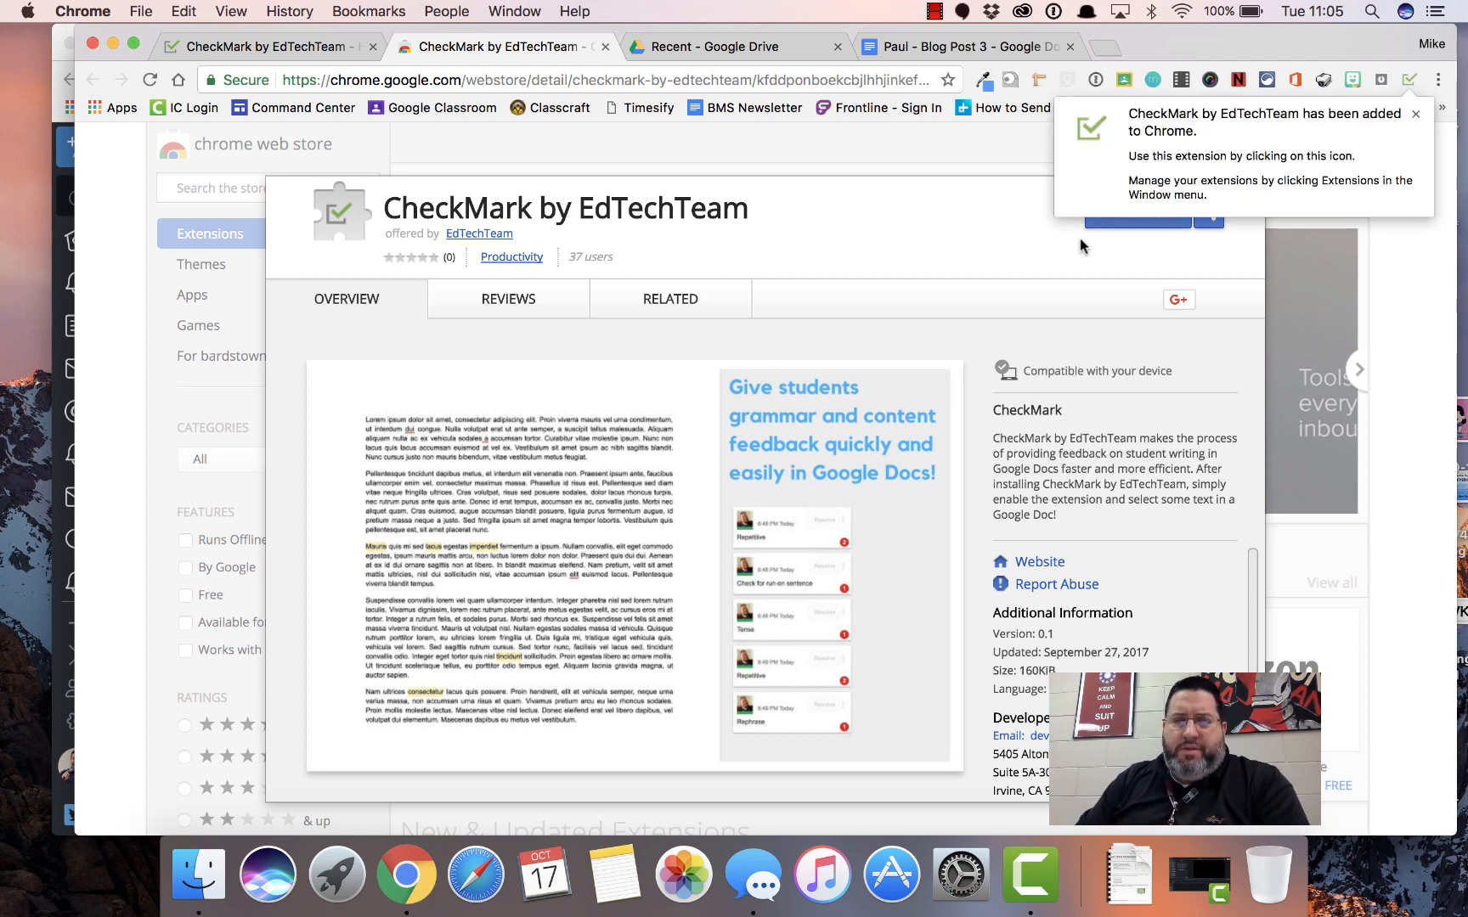
{"action": "left_click", "coordinate": [669, 299]}
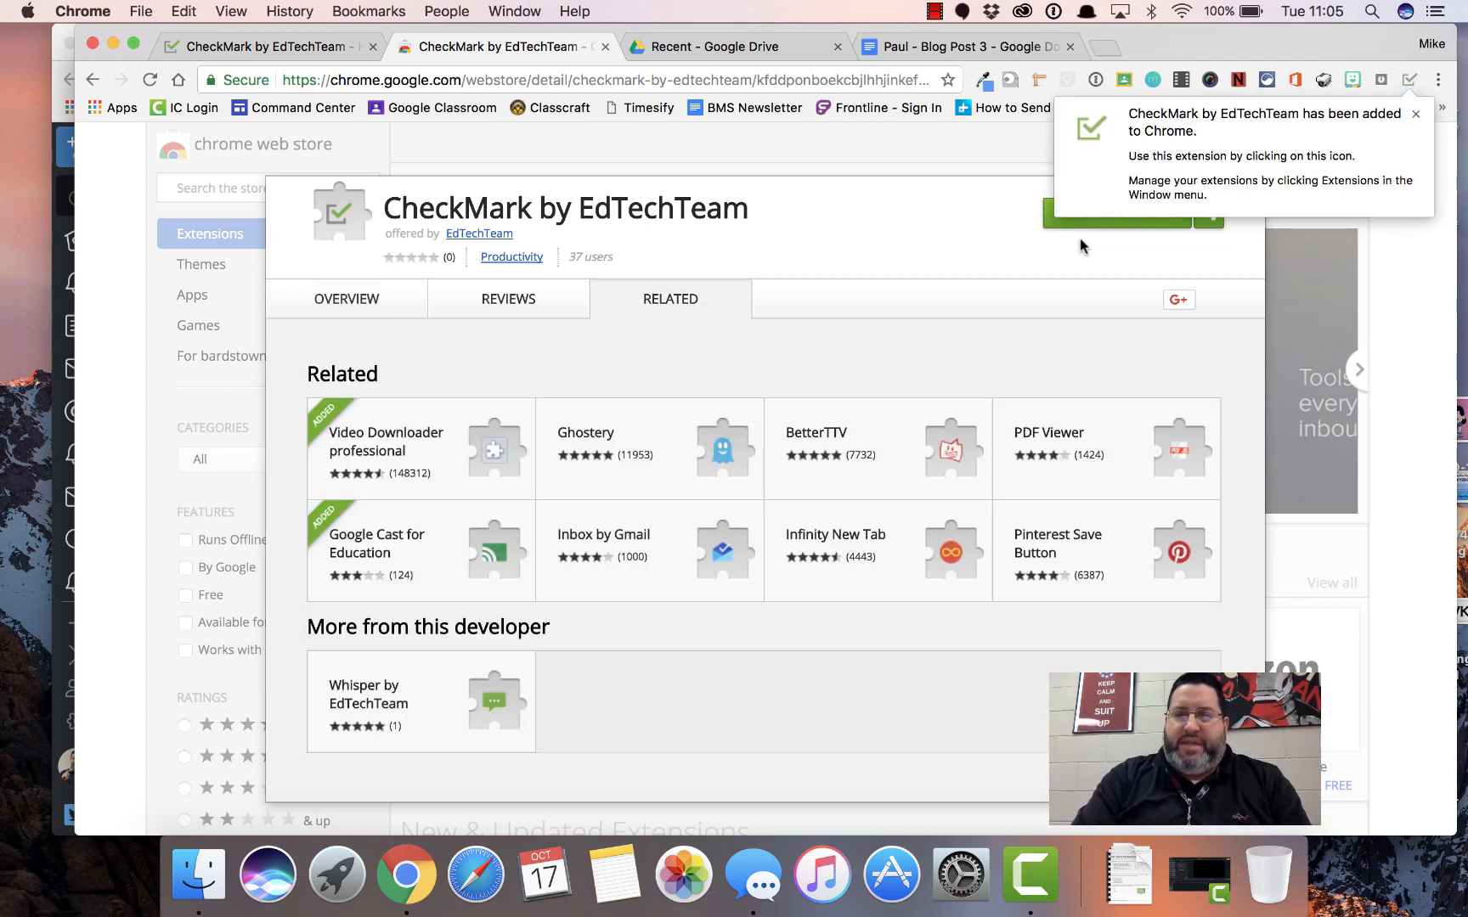
{"action": "mouse_move", "coordinate": [941, 216]}
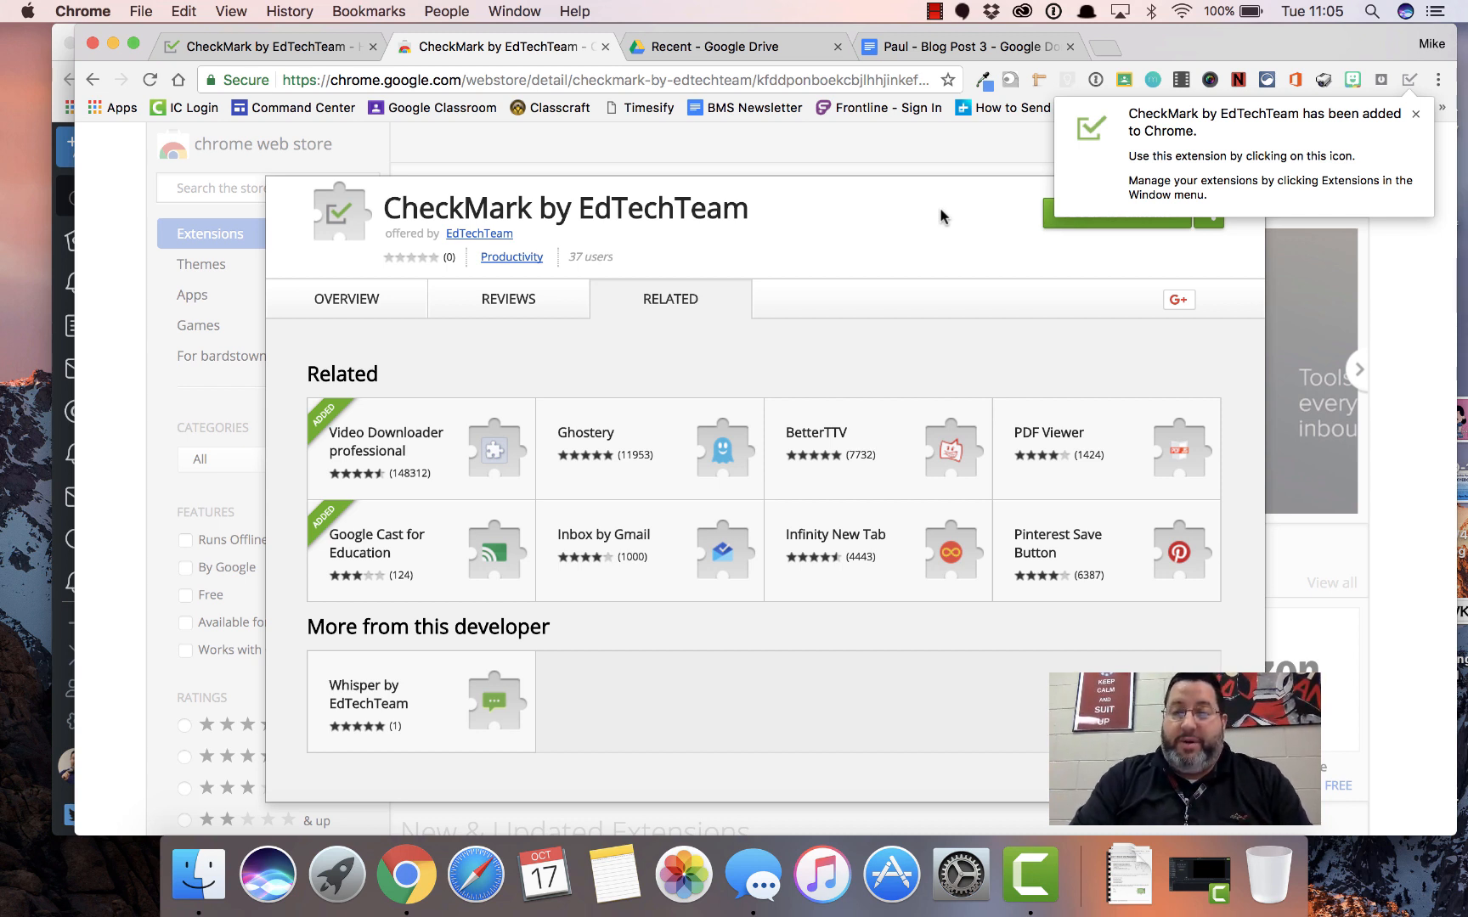
{"action": "mouse_move", "coordinate": [1361, 122]}
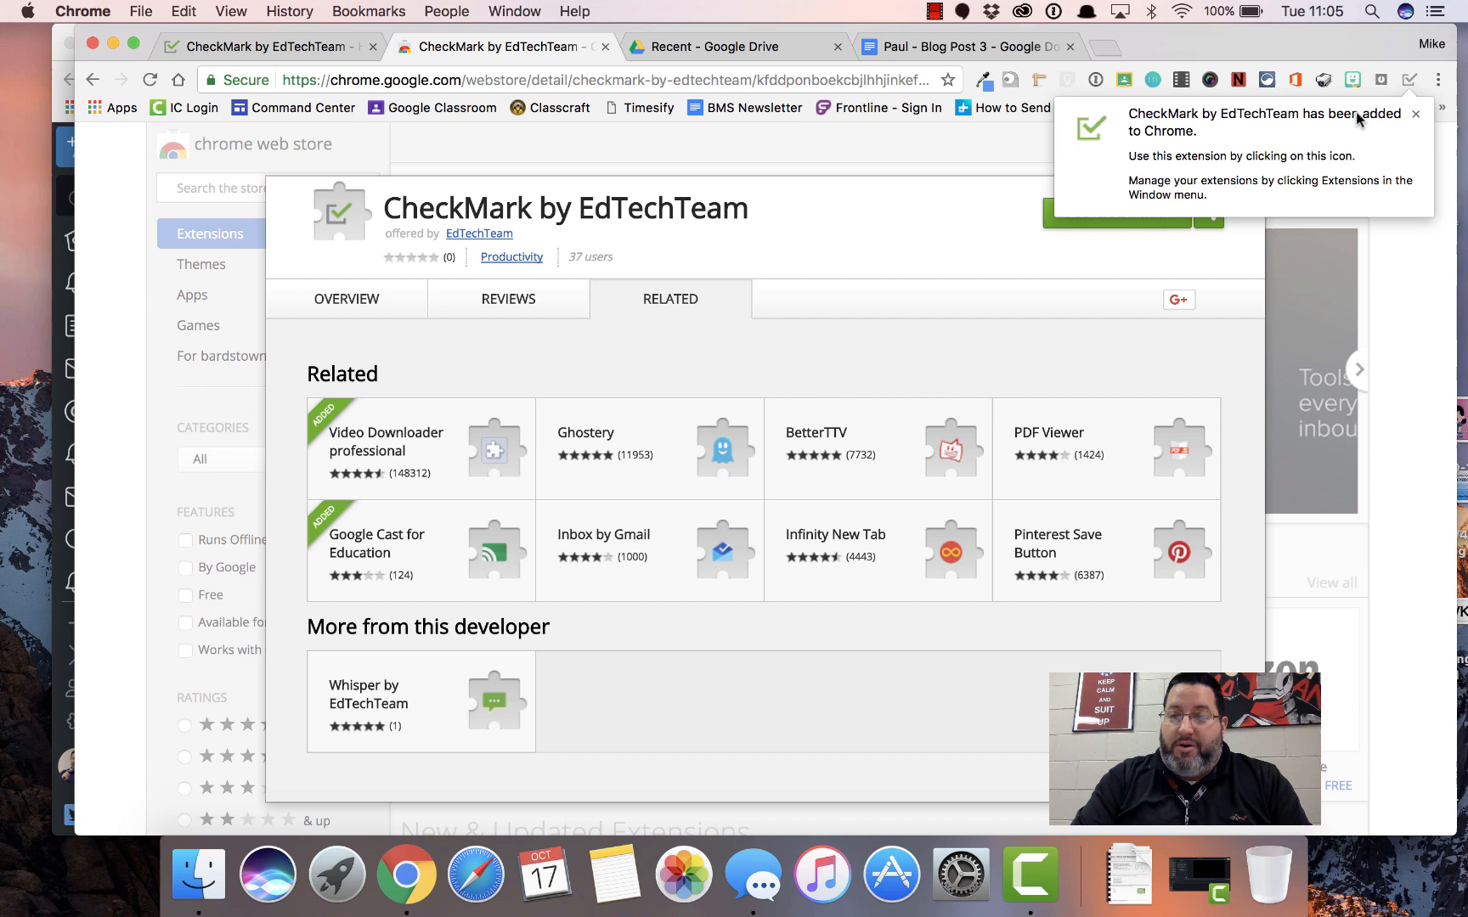
{"action": "mouse_move", "coordinate": [1420, 97]}
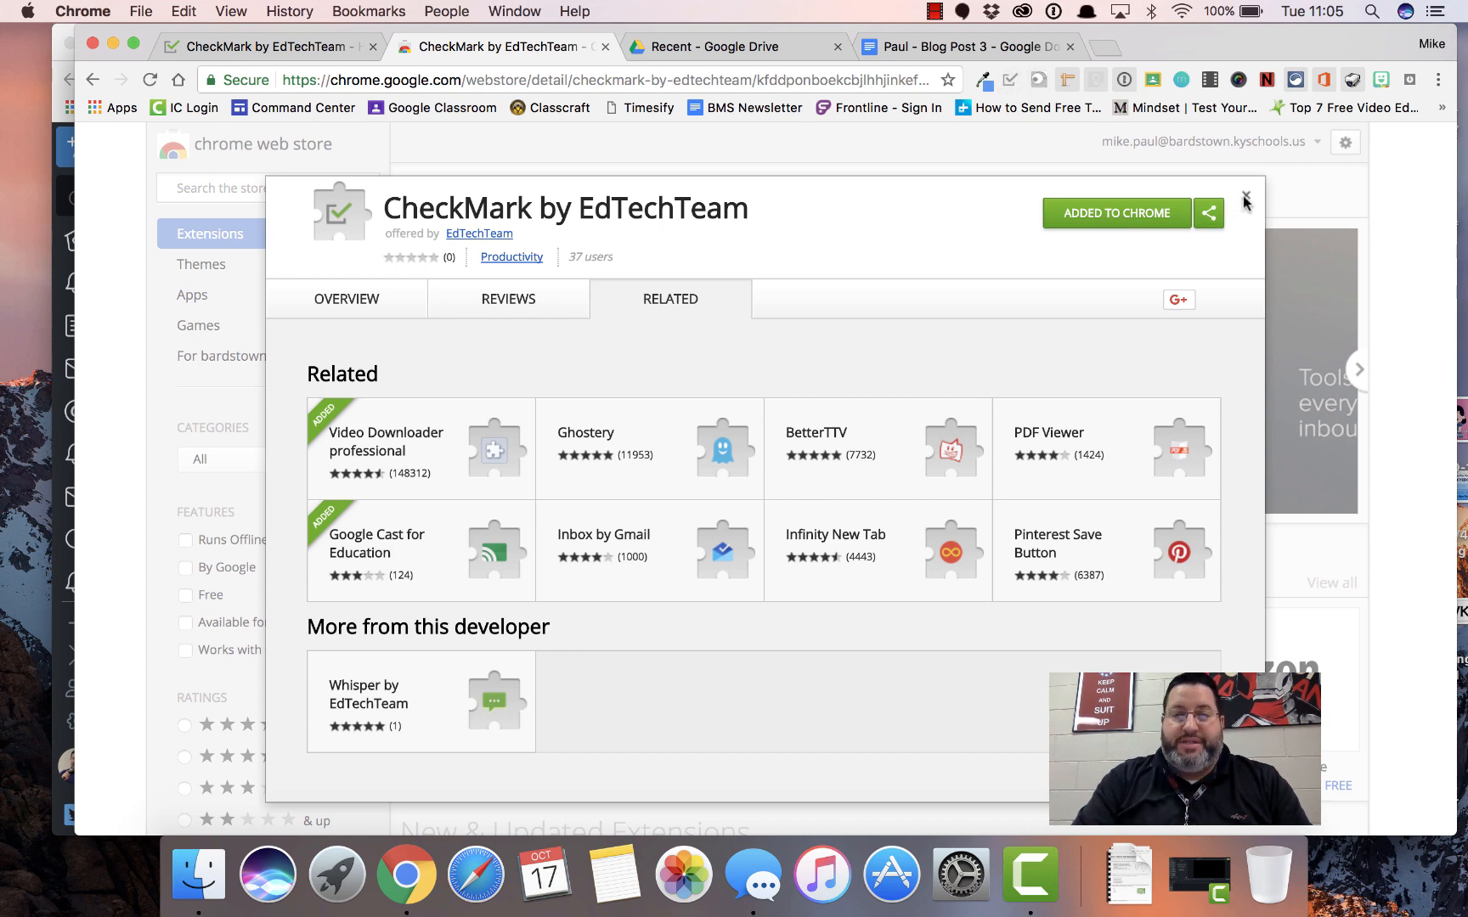
{"action": "left_click", "coordinate": [1245, 198]}
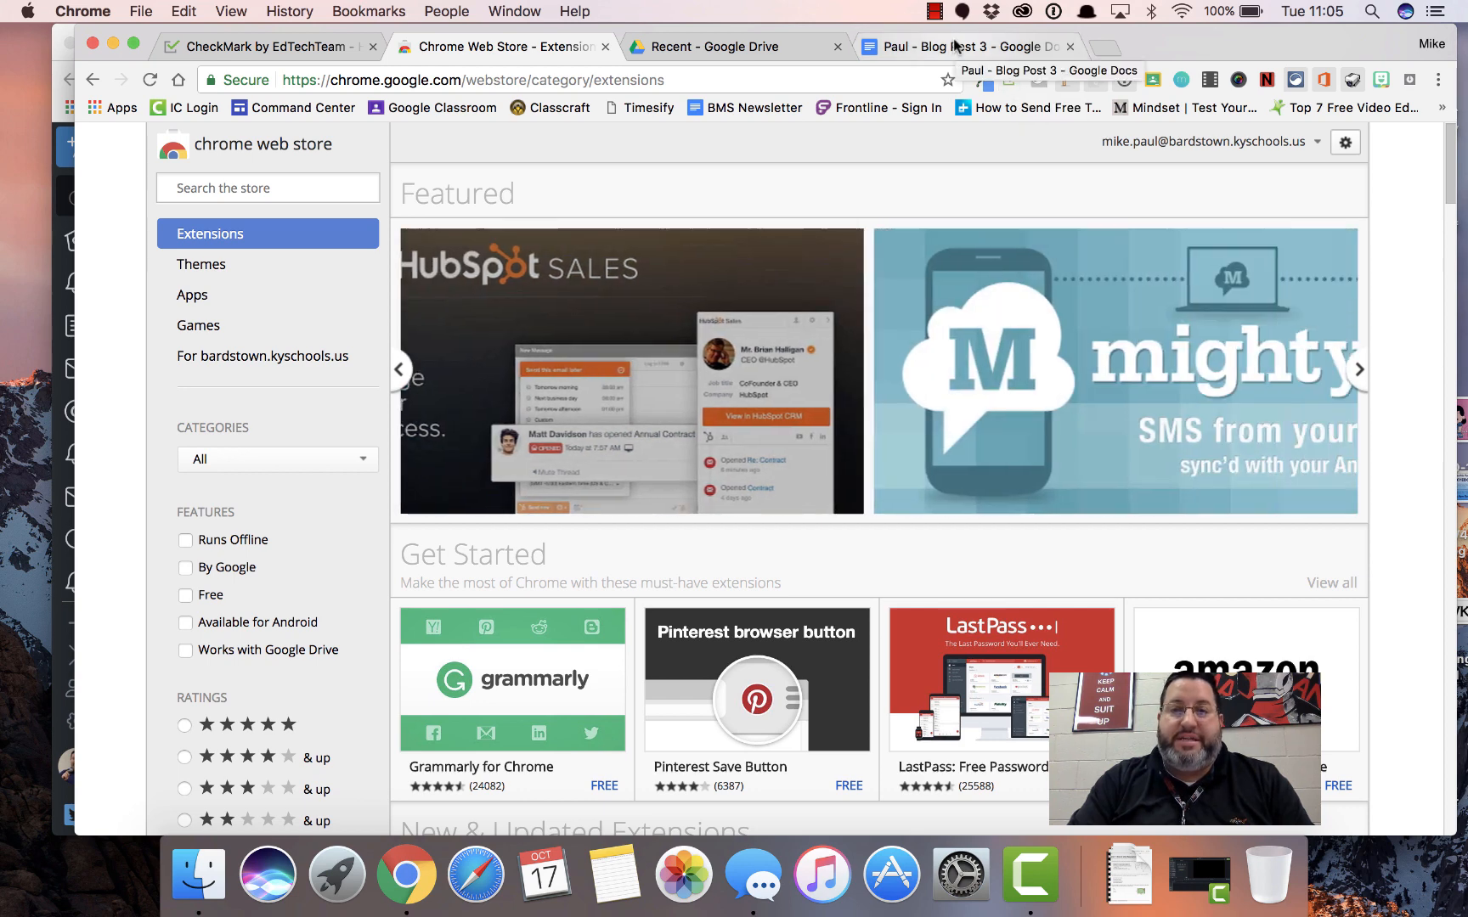
{"action": "left_click", "coordinate": [965, 46]}
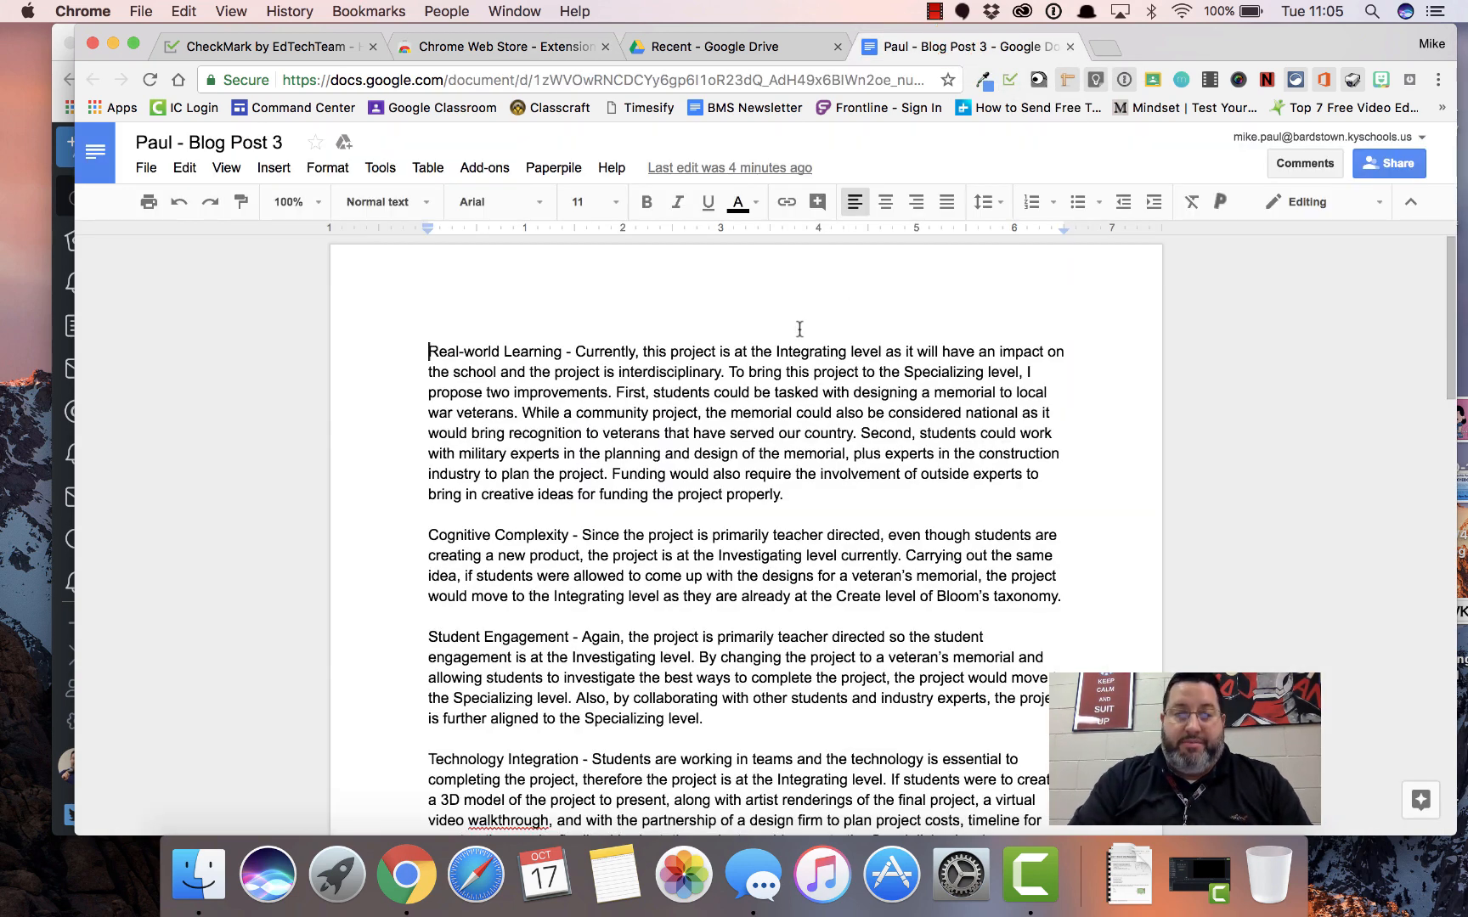
{"action": "mouse_move", "coordinate": [686, 399]}
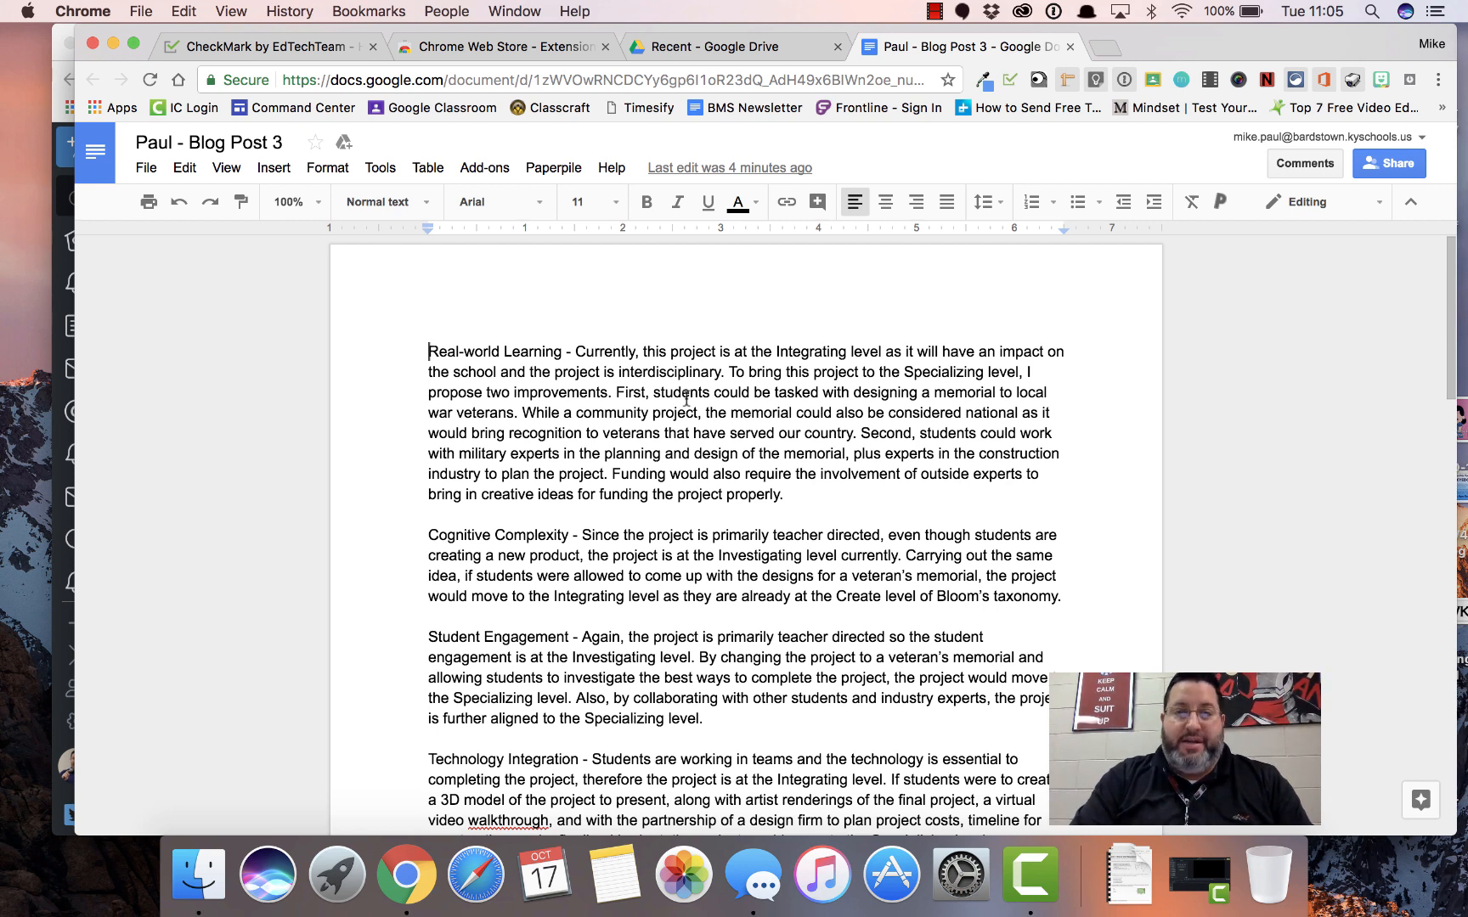
{"action": "mouse_move", "coordinate": [532, 412]}
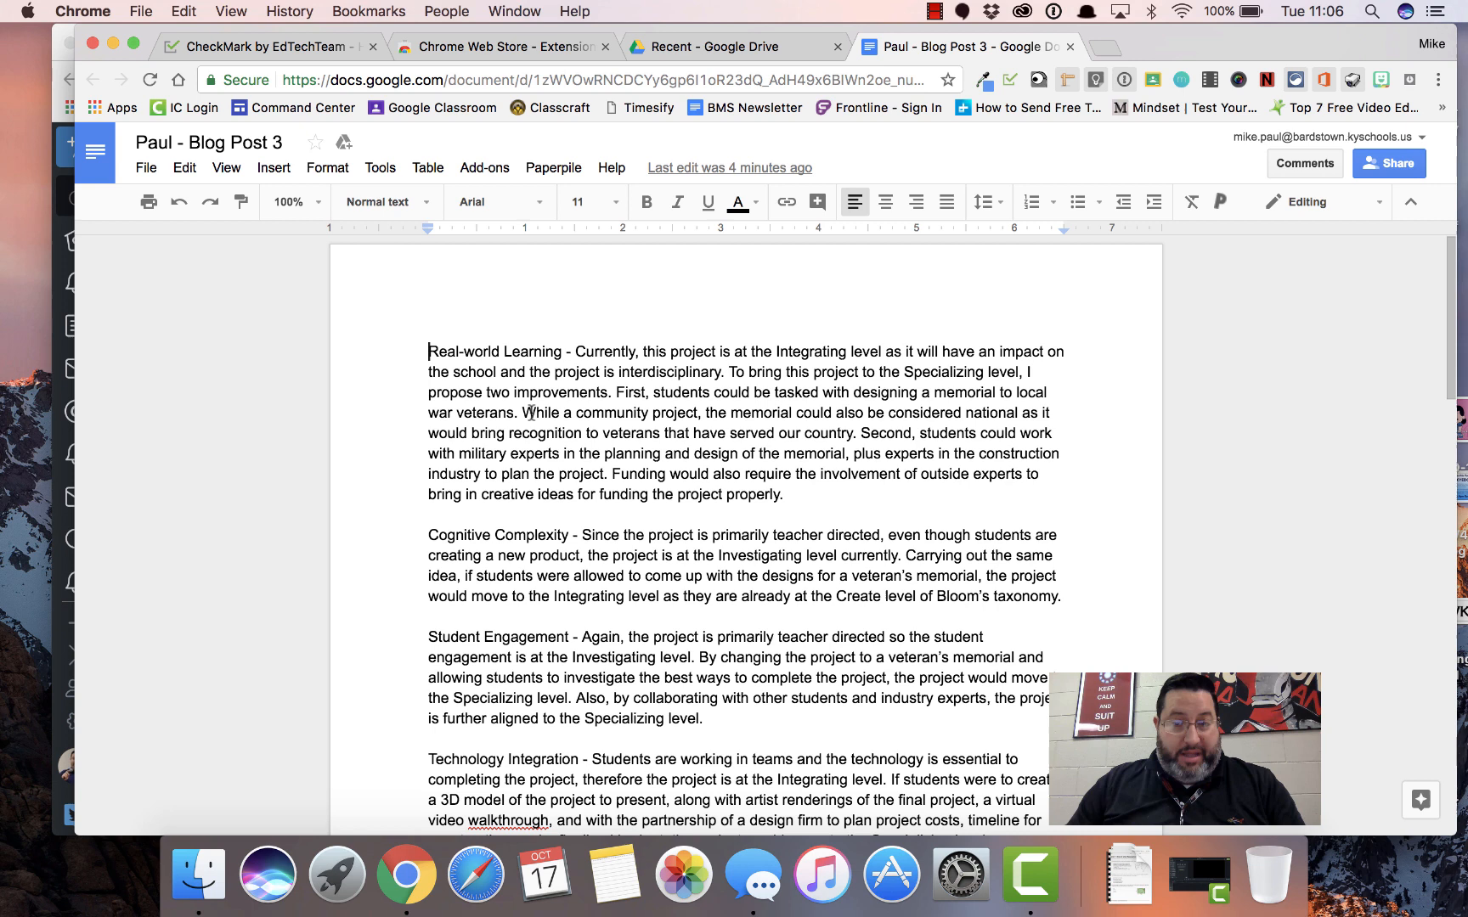
{"action": "mouse_move", "coordinate": [647, 421]}
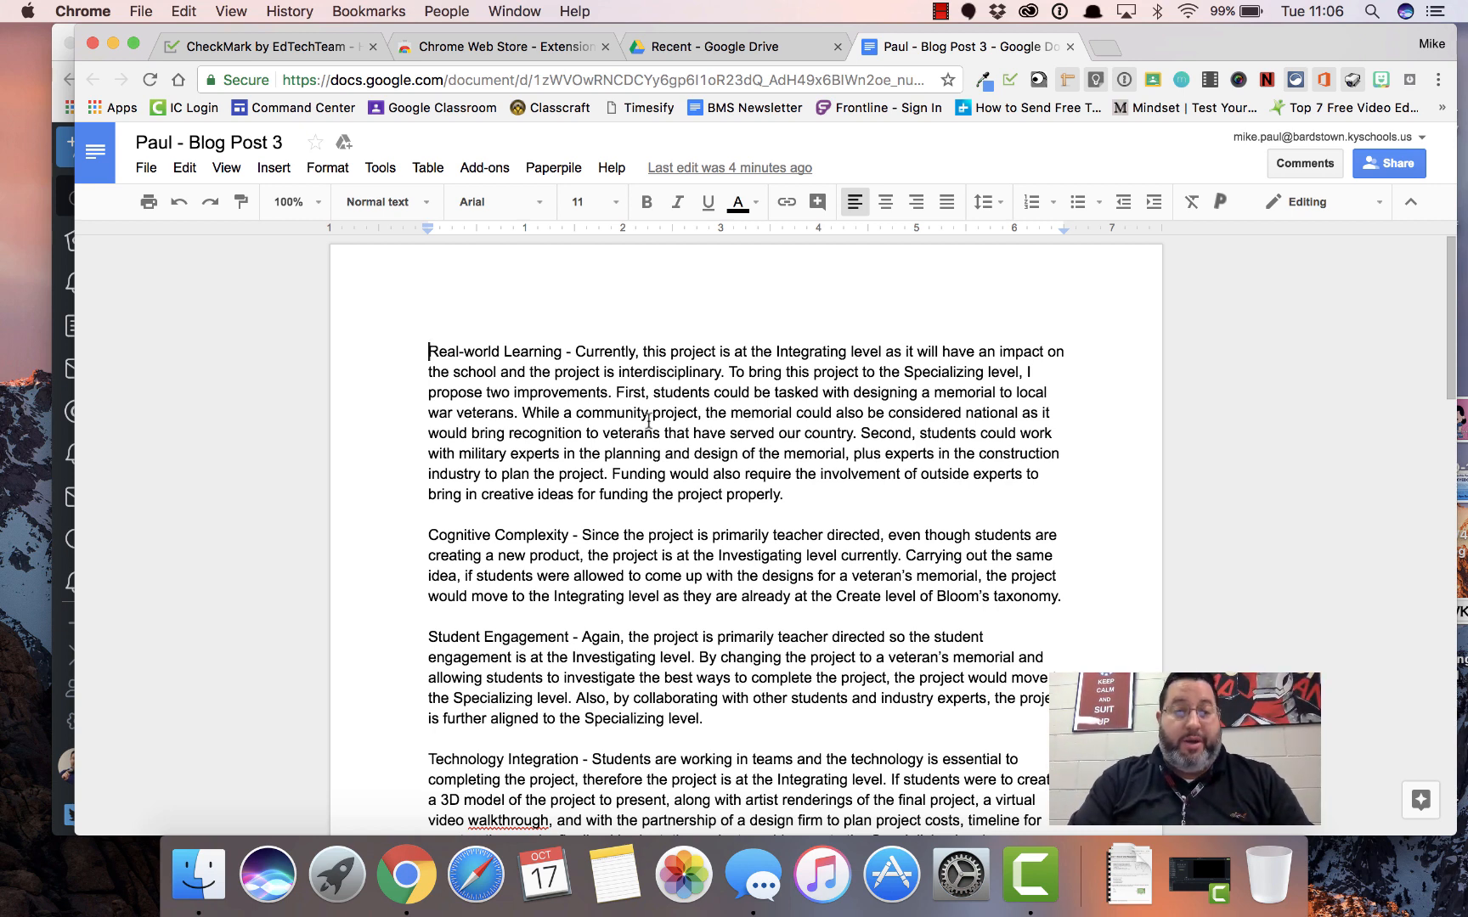
{"action": "mouse_move", "coordinate": [523, 413]}
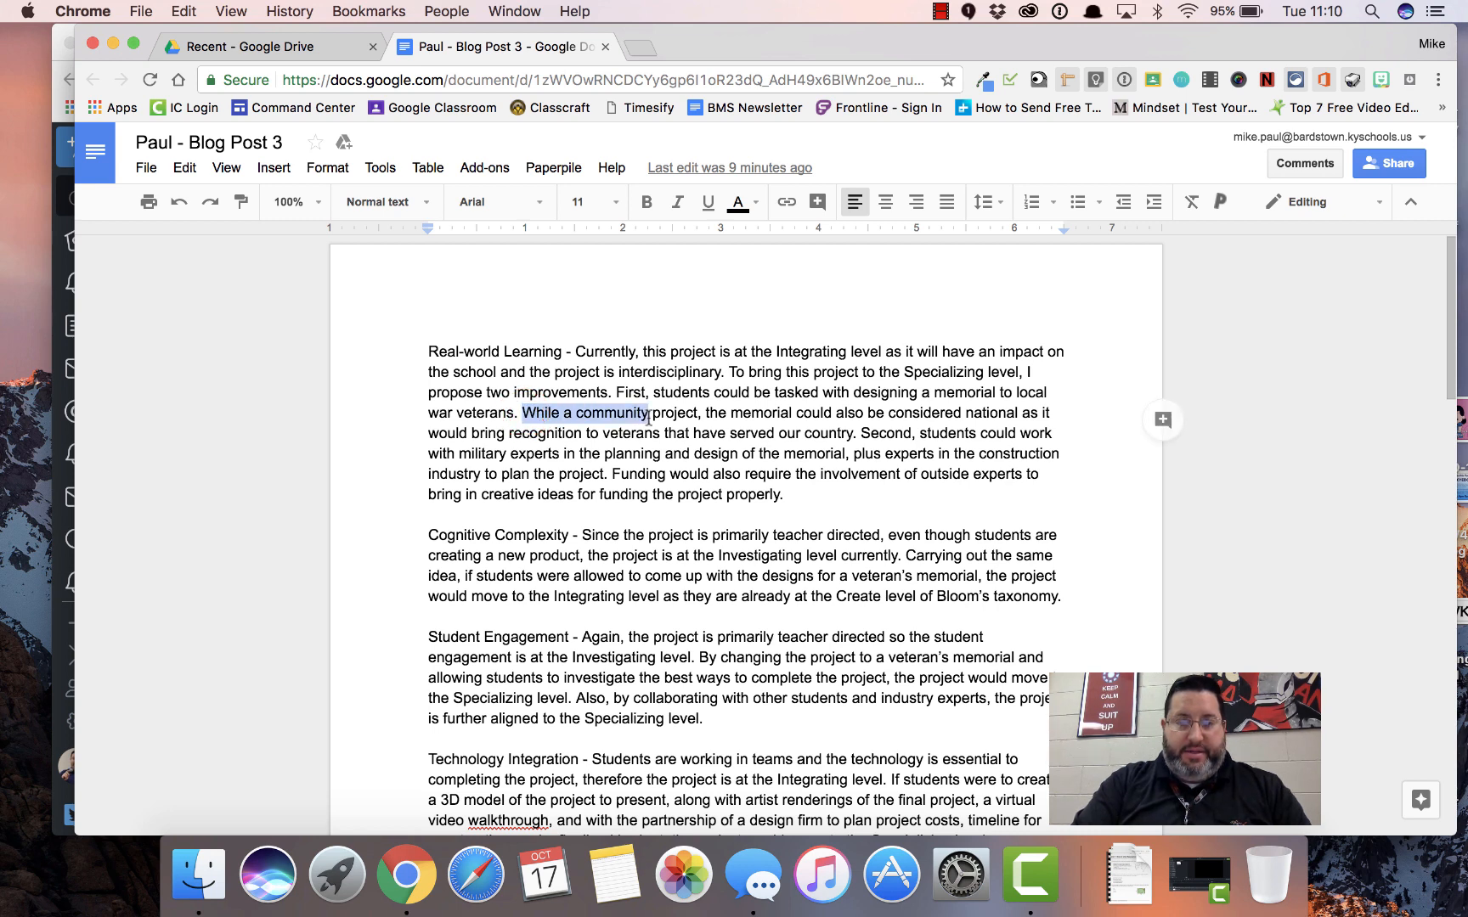
- Comment 'Detail needed' on the funding phrase and 'Evidence needed' on 'allowed to come up'
{"action": "left_click", "coordinate": [652, 494]}
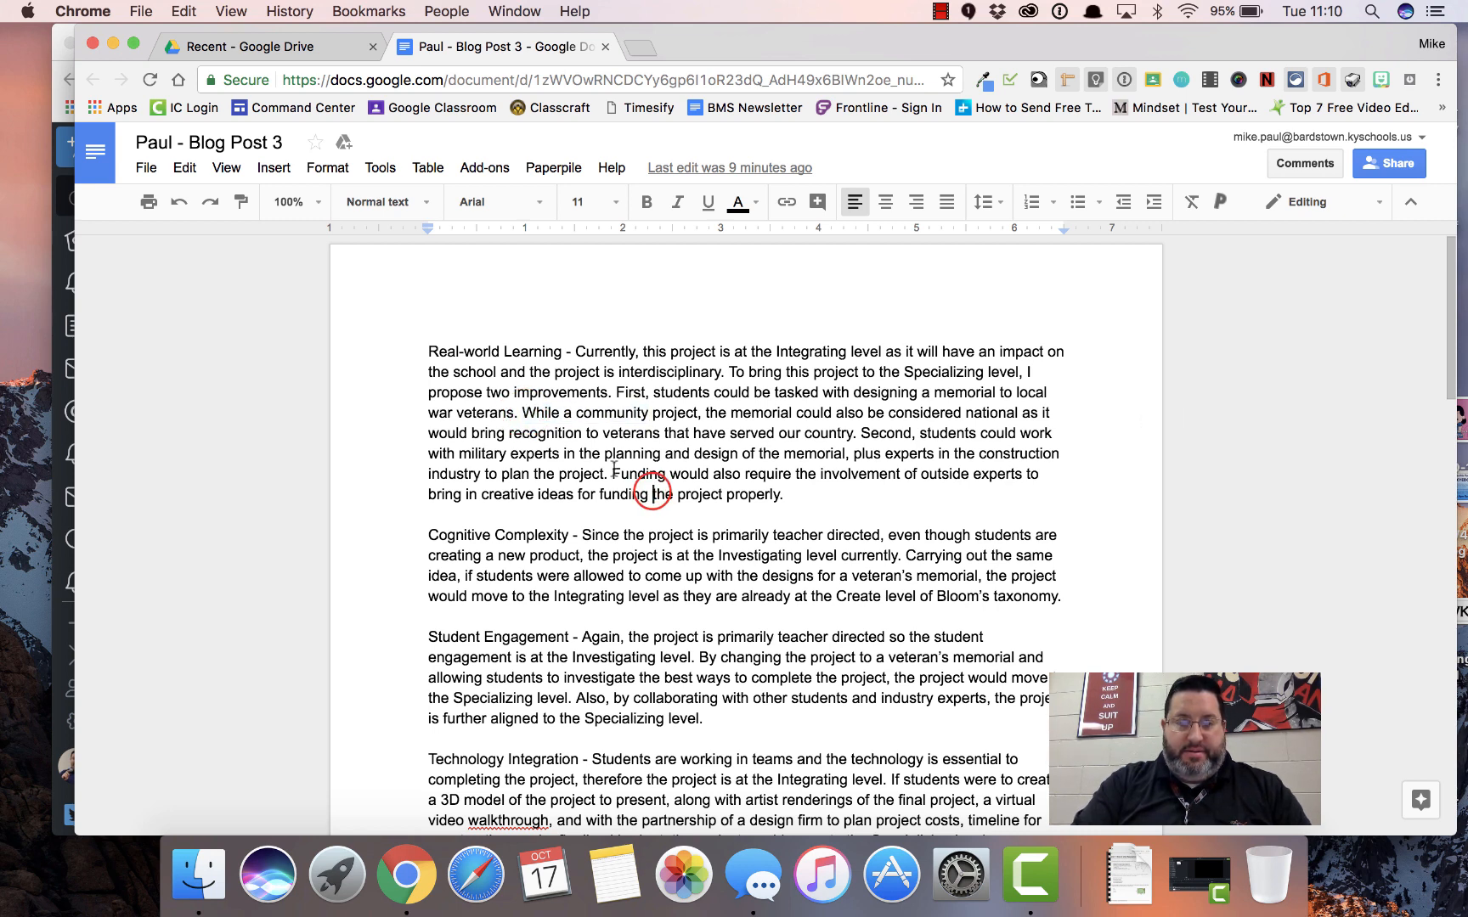
{"action": "left_click_drag", "start_coordinate": [612, 474], "coordinate": [903, 474]}
{"action": "type", "text": "Detail needed"}
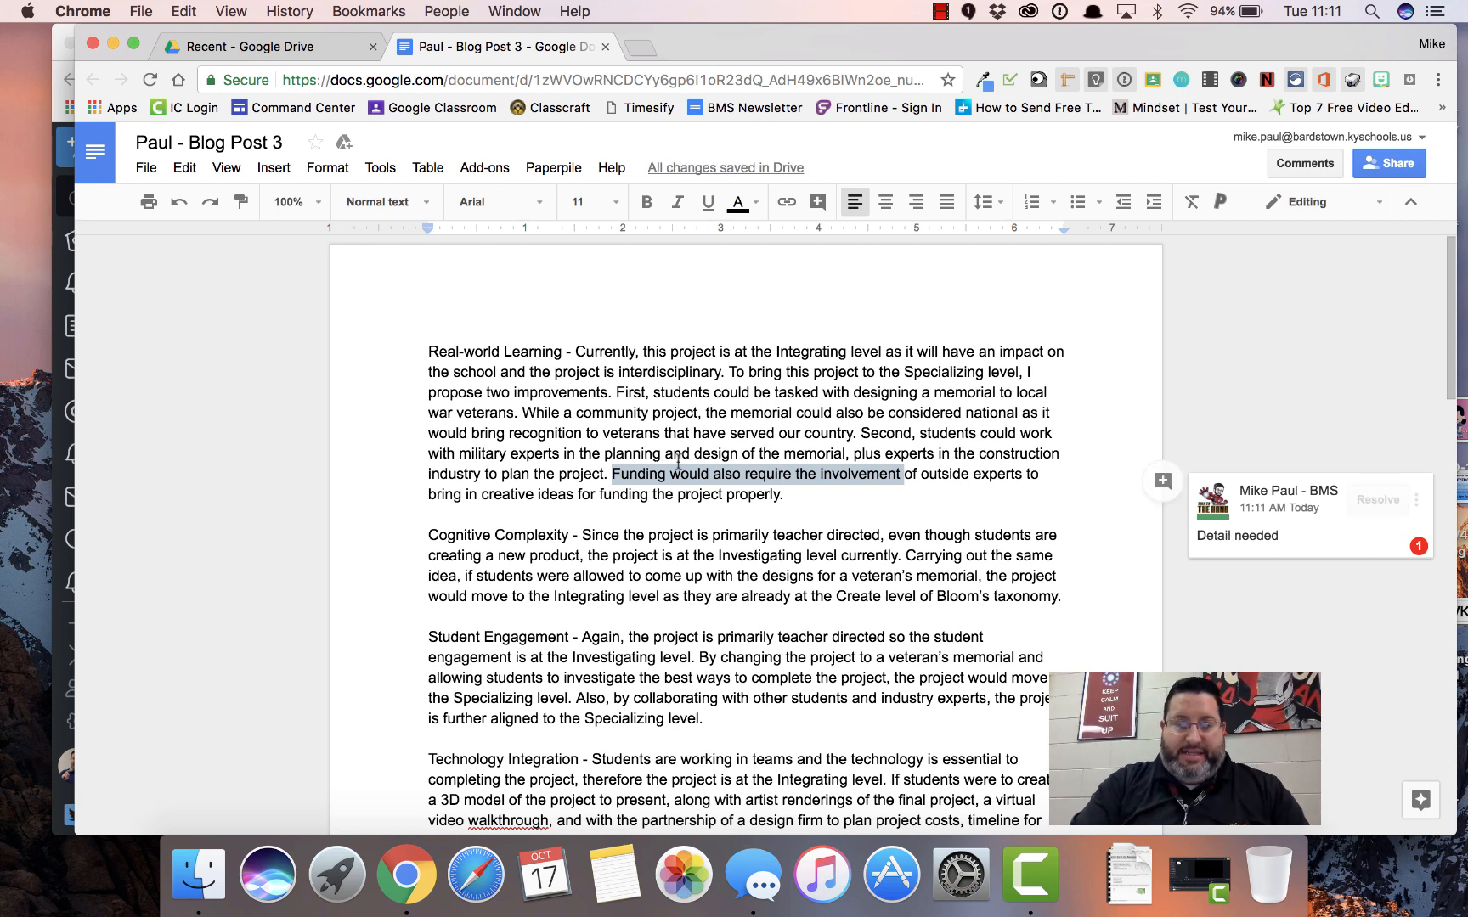
{"action": "double_click", "coordinate": [593, 576]}
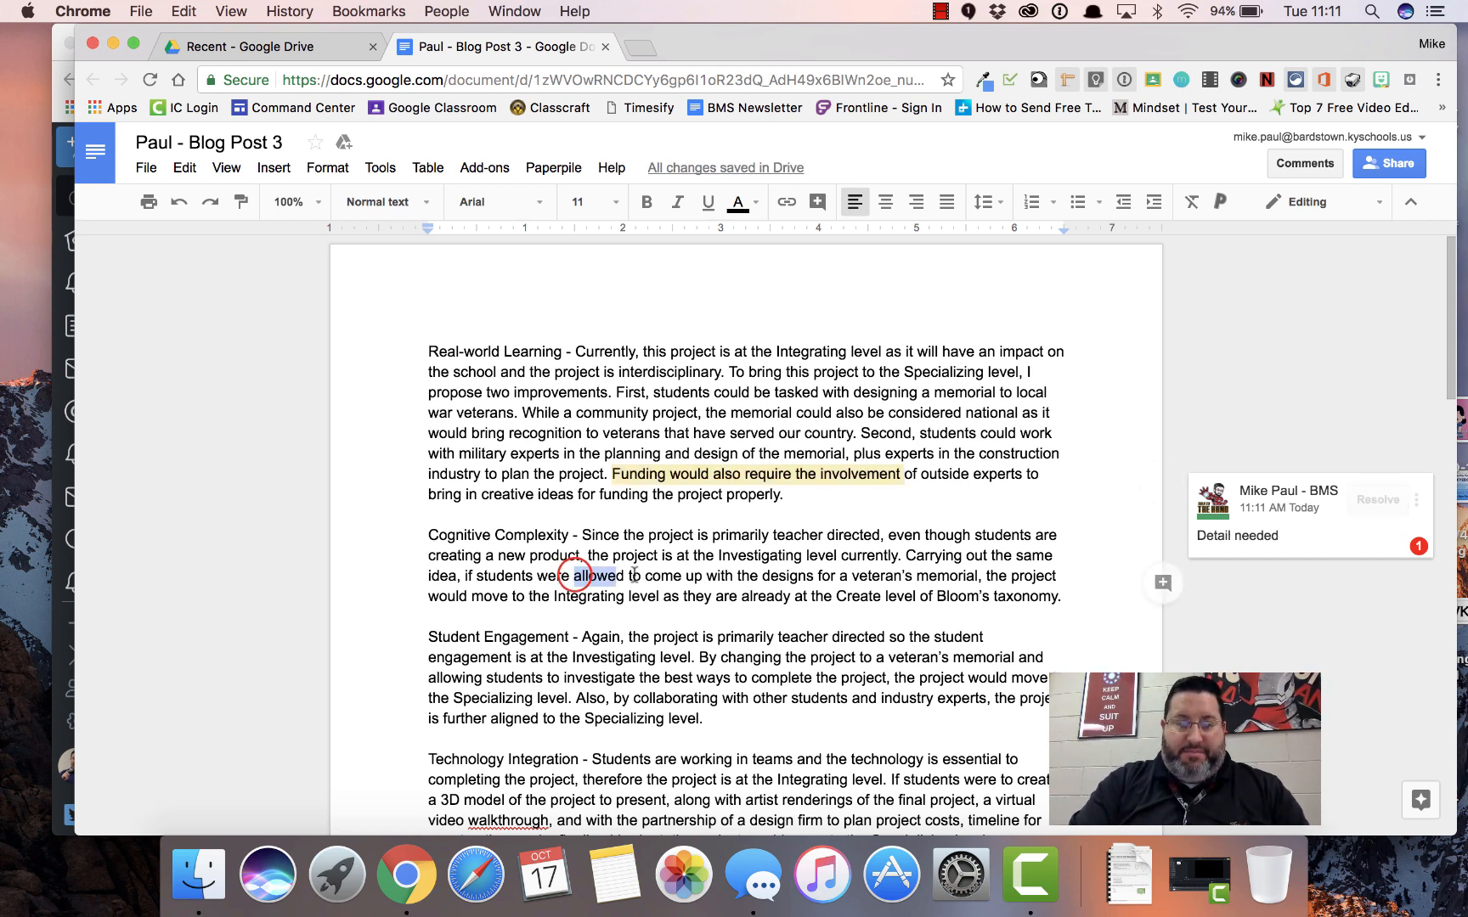
{"action": "left_click_drag", "start_coordinate": [571, 576], "coordinate": [702, 576]}
{"action": "type", "text": "Evidence needed"}
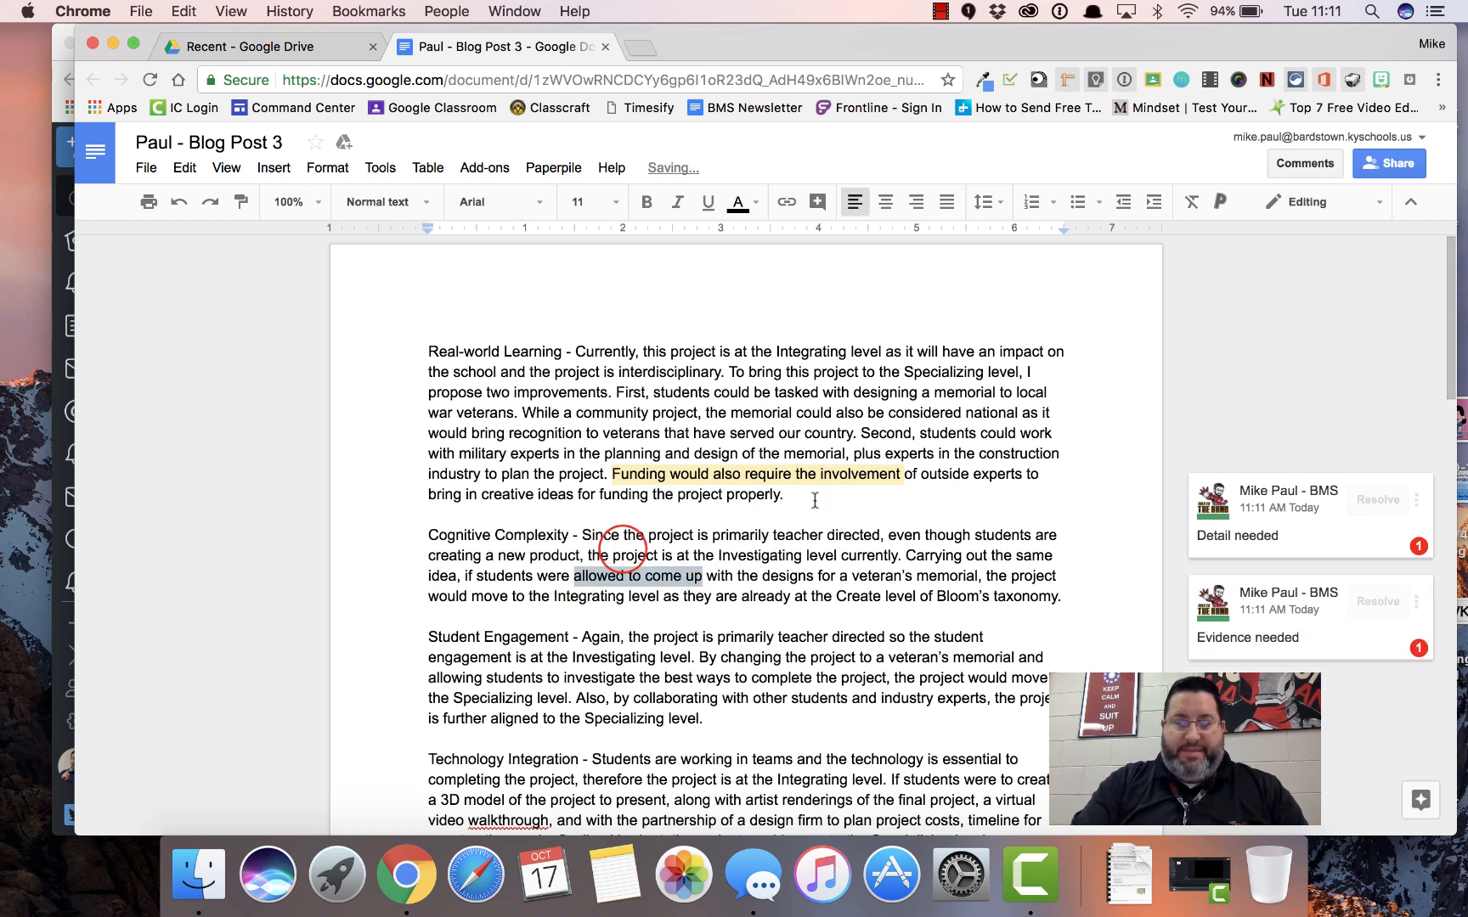
{"action": "scroll", "scroll_direction": "down", "scroll_amount": 3}
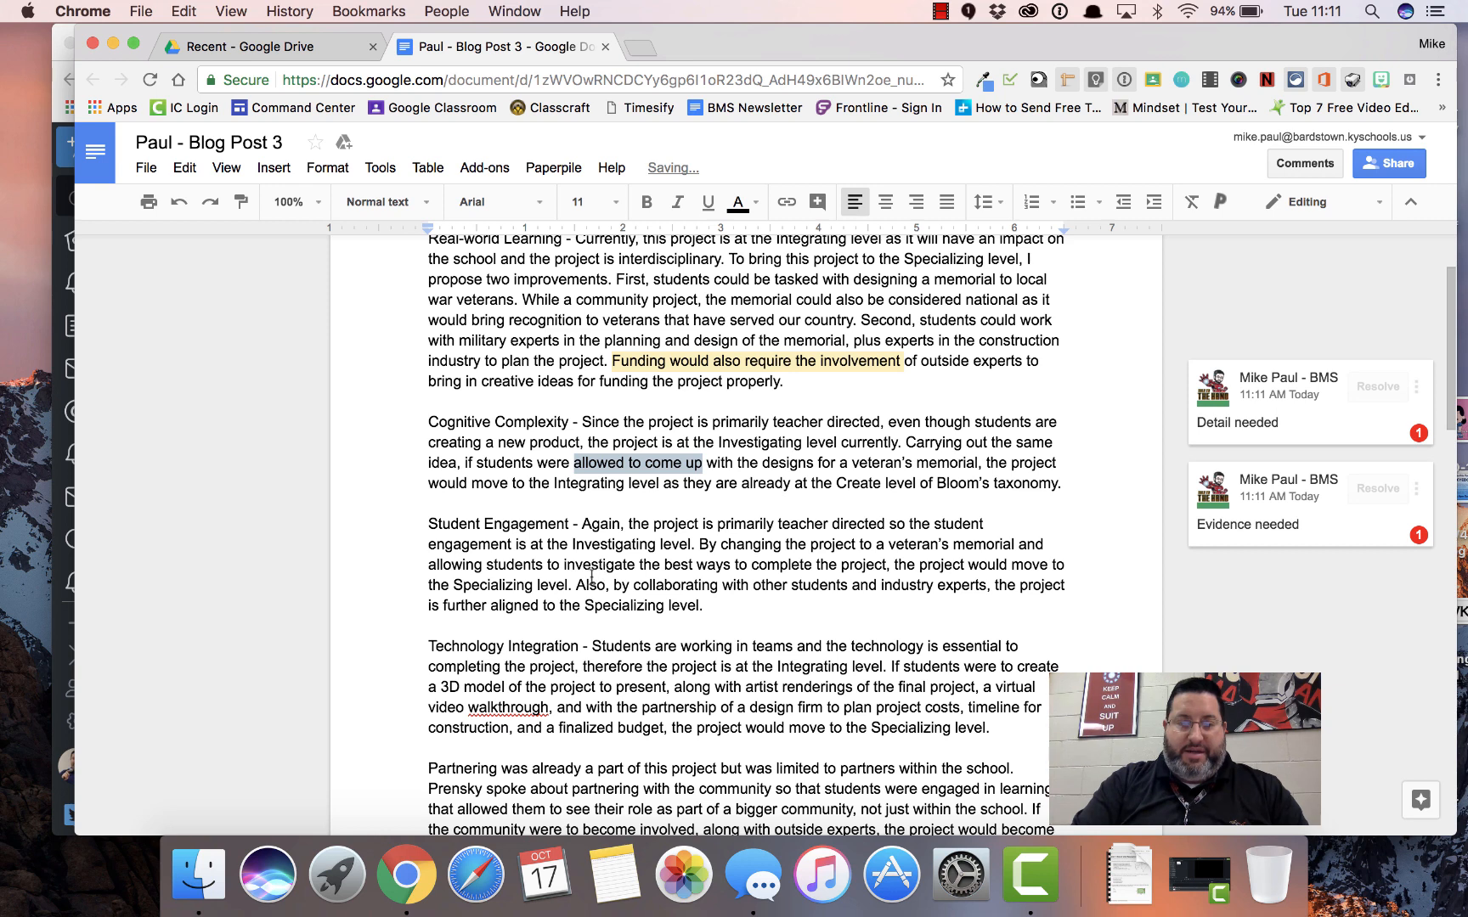